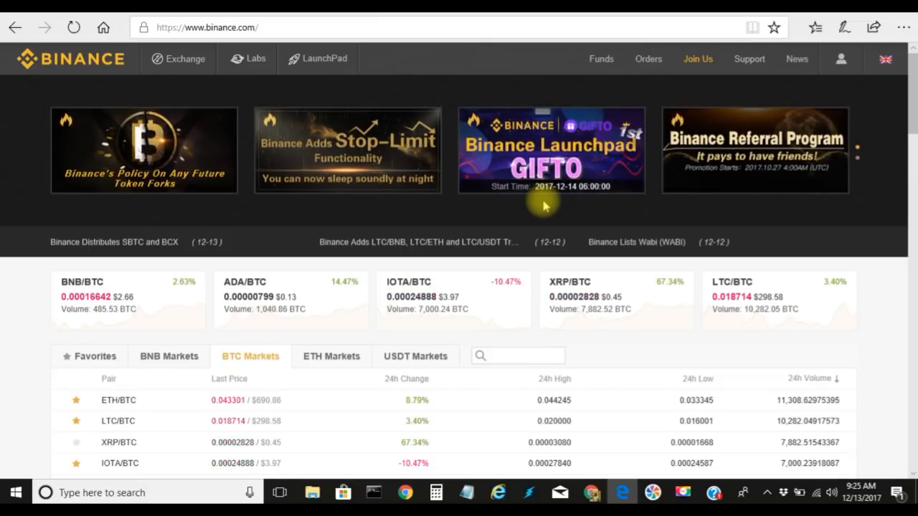
{"action": "mouse_move", "coordinate": [548, 183]}
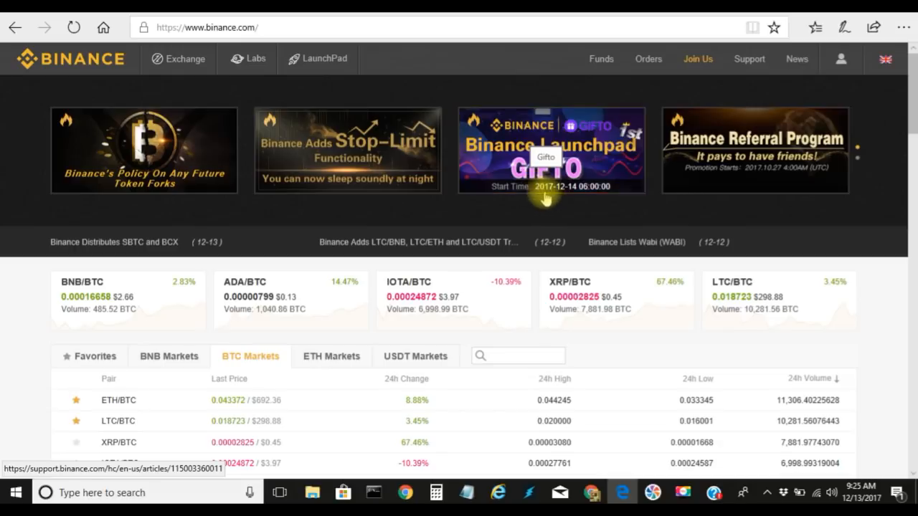
{"action": "mouse_move", "coordinate": [615, 210]}
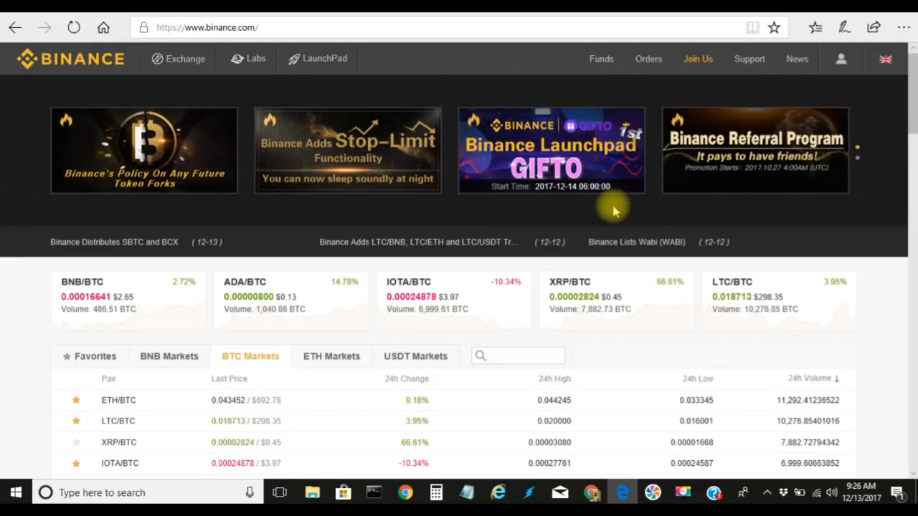
{"action": "mouse_move", "coordinate": [641, 206]}
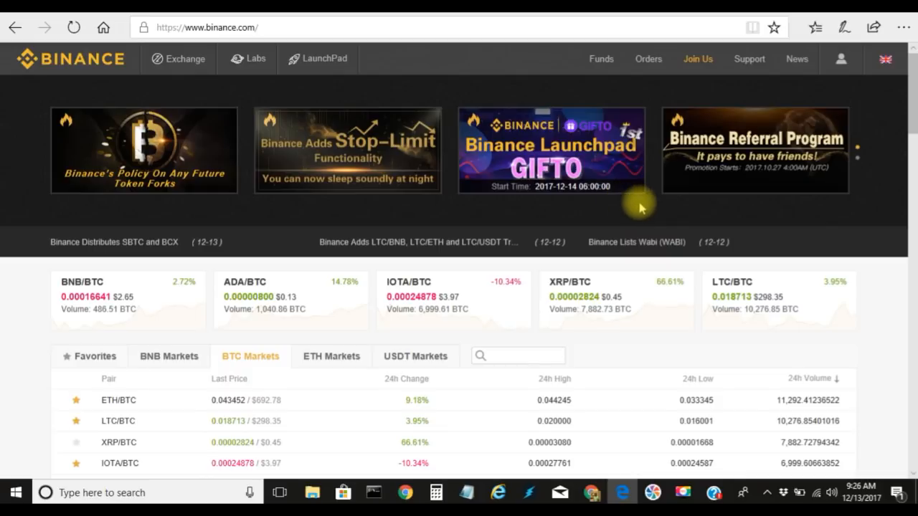
{"action": "mouse_move", "coordinate": [636, 206]}
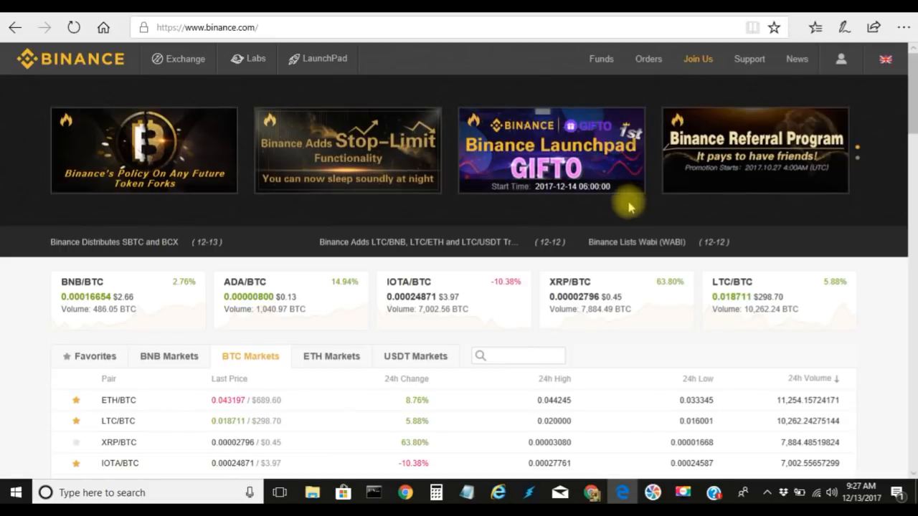
{"action": "mouse_move", "coordinate": [620, 224]}
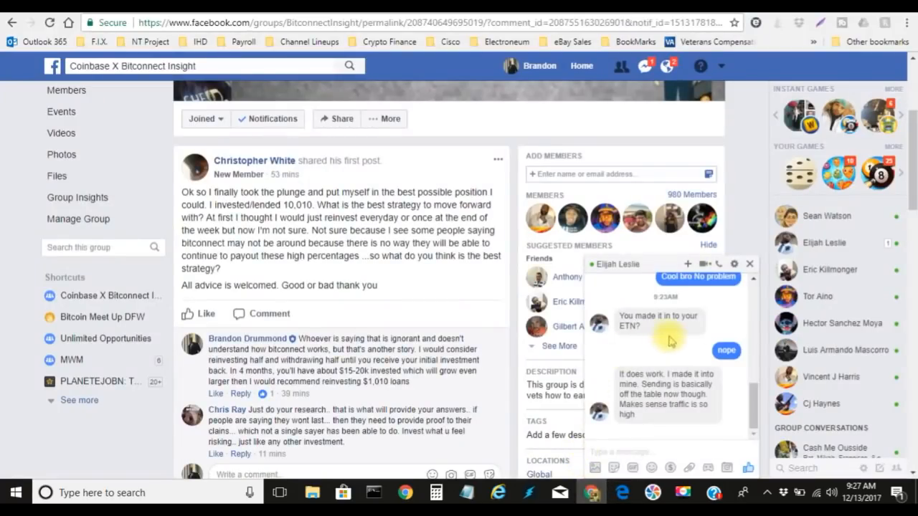
- Refresh the BitConnect dashboard and show the $4,040.00 total and active investment amounts
{"action": "left_click", "coordinate": [750, 263]}
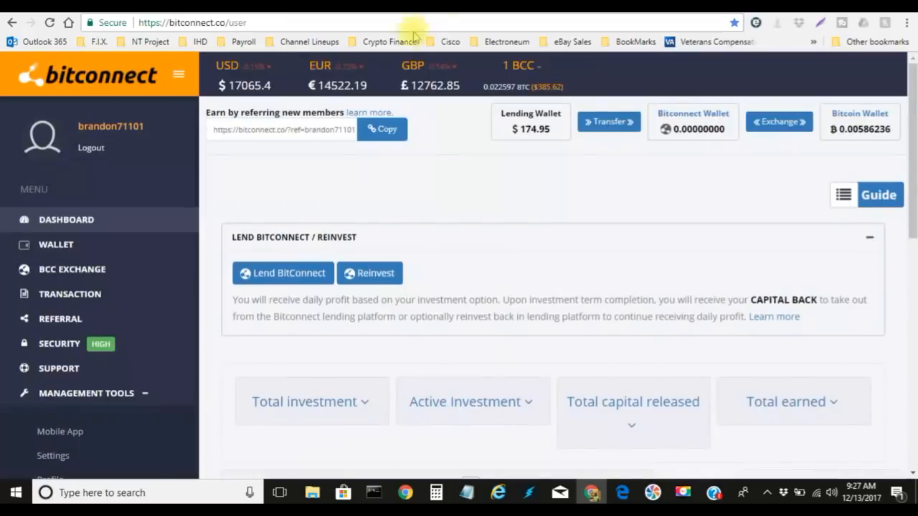
{"action": "left_click", "coordinate": [608, 121]}
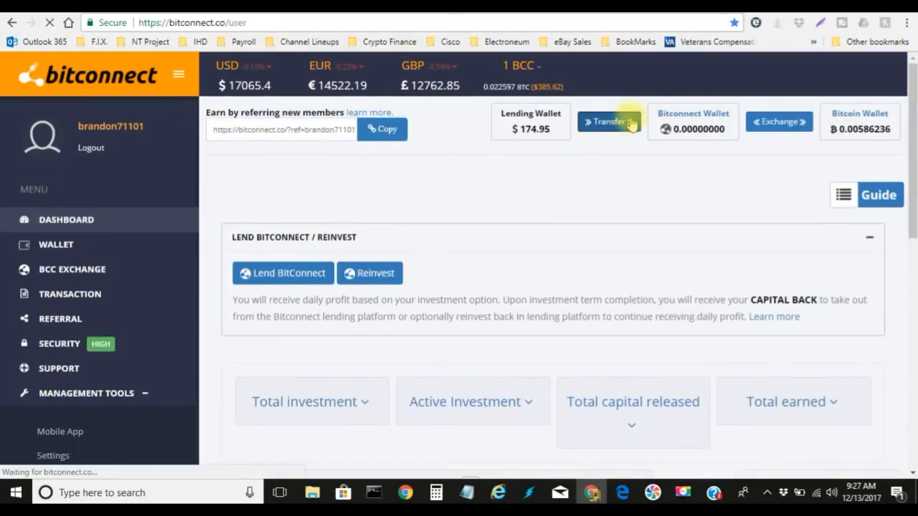
{"action": "mouse_move", "coordinate": [560, 185]}
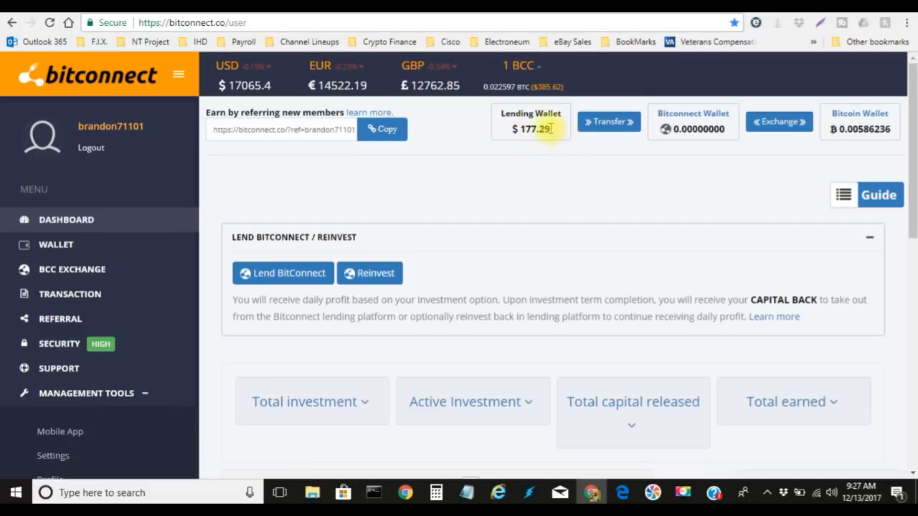
{"action": "scroll", "scroll_direction": "down", "scroll_amount": 3}
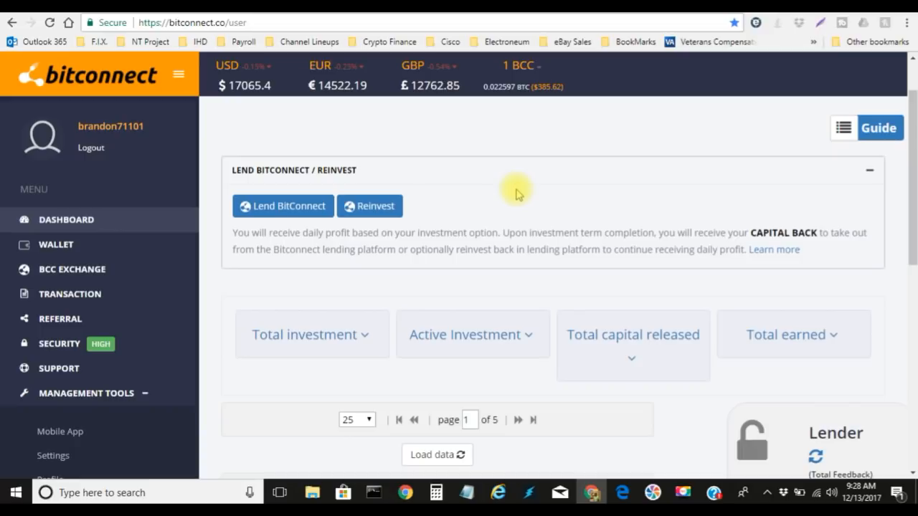
{"action": "mouse_move", "coordinate": [484, 190]}
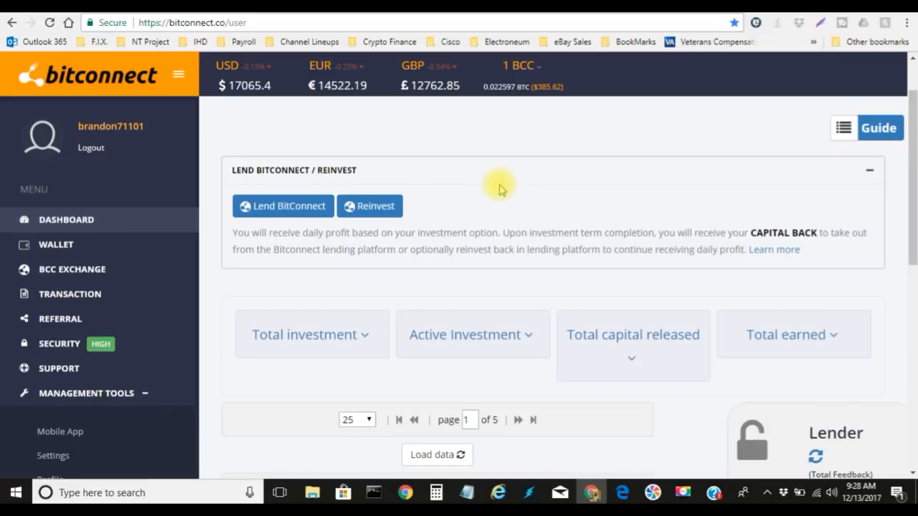
{"action": "scroll", "scroll_direction": "down", "scroll_amount": 3}
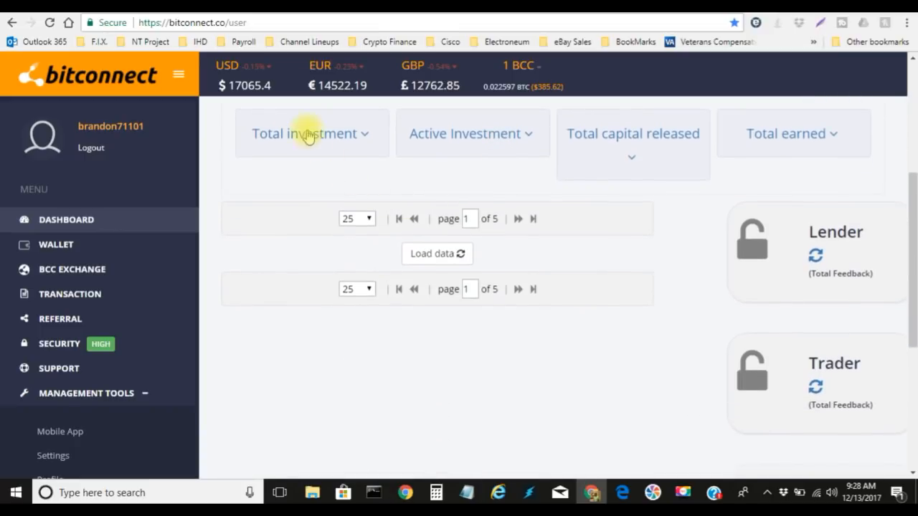
{"action": "left_click", "coordinate": [312, 133]}
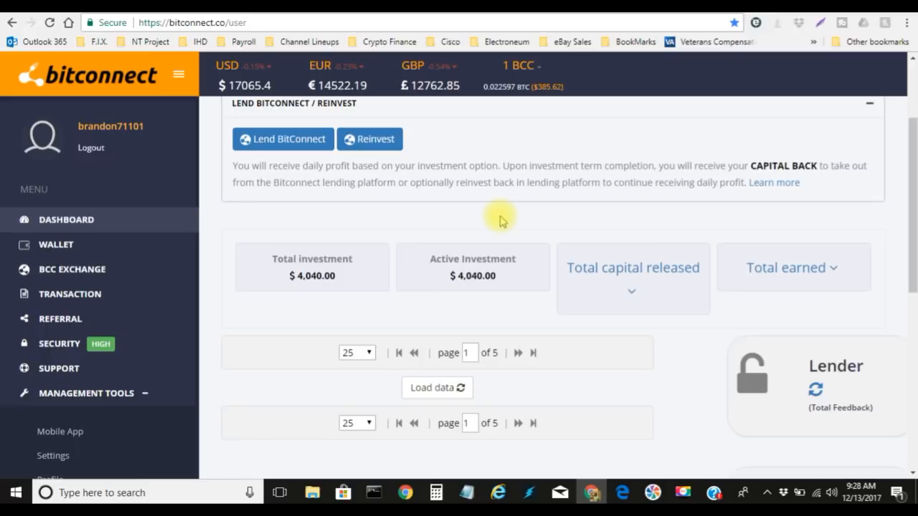
{"action": "mouse_move", "coordinate": [497, 233]}
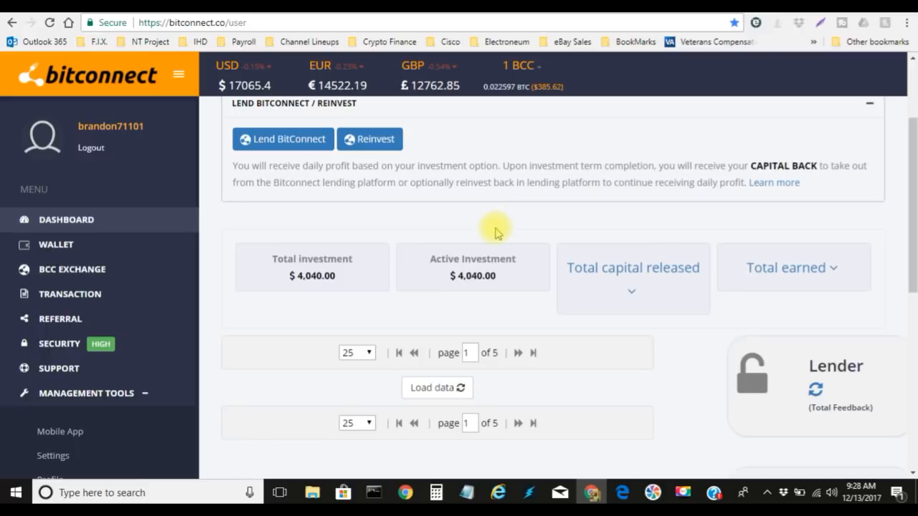
{"action": "mouse_move", "coordinate": [495, 217]}
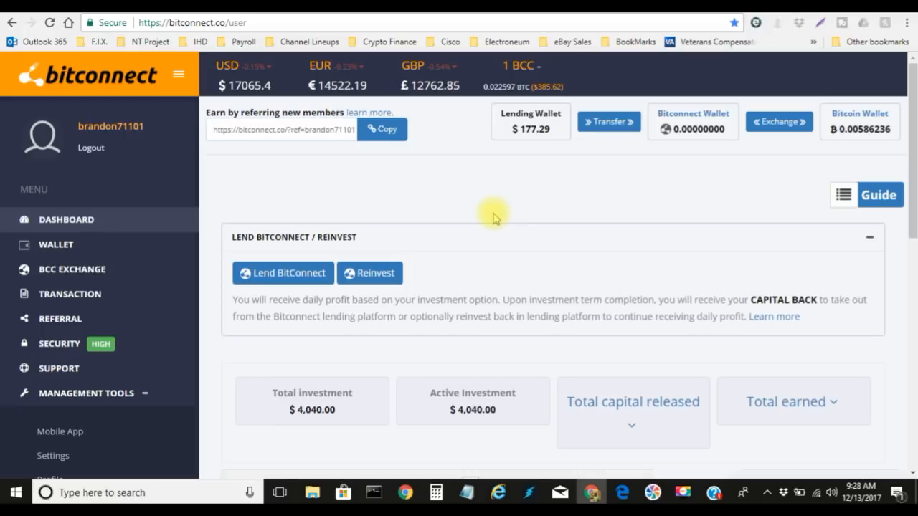
{"action": "mouse_move", "coordinate": [503, 441]}
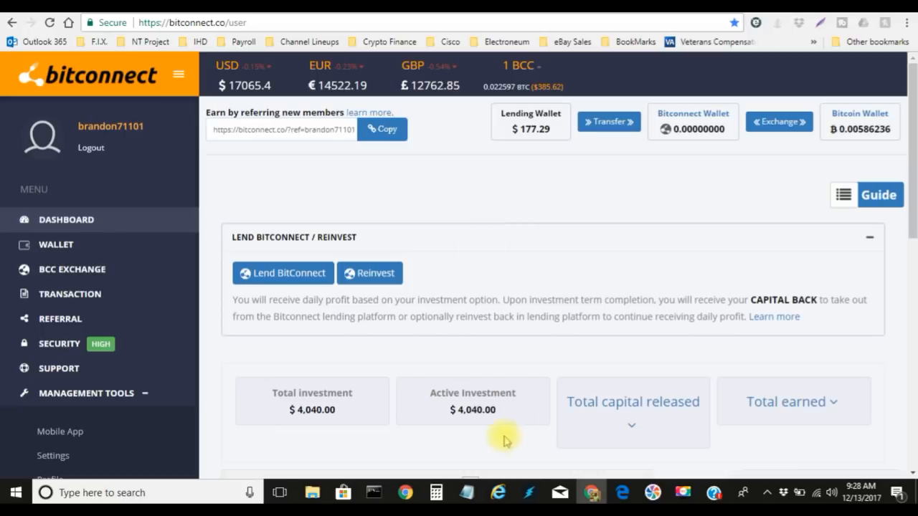
{"action": "mouse_move", "coordinate": [88, 319]}
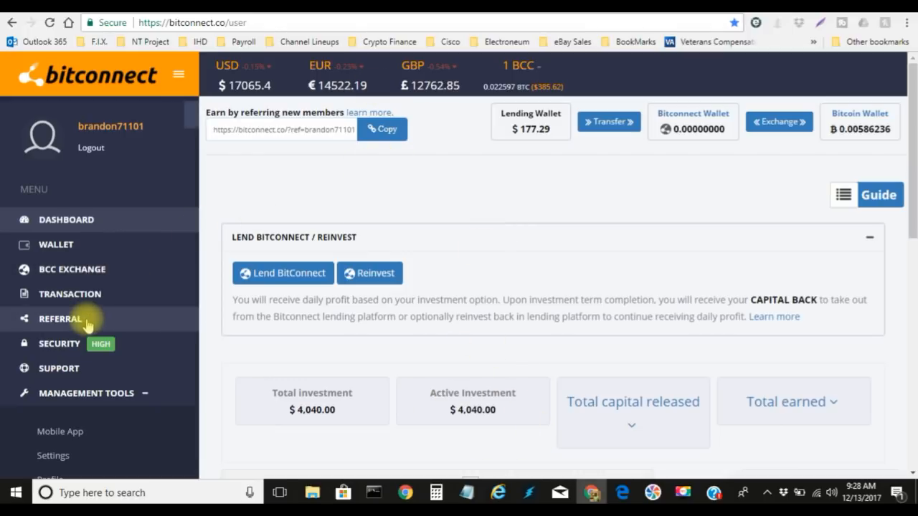
{"action": "mouse_move", "coordinate": [570, 208]}
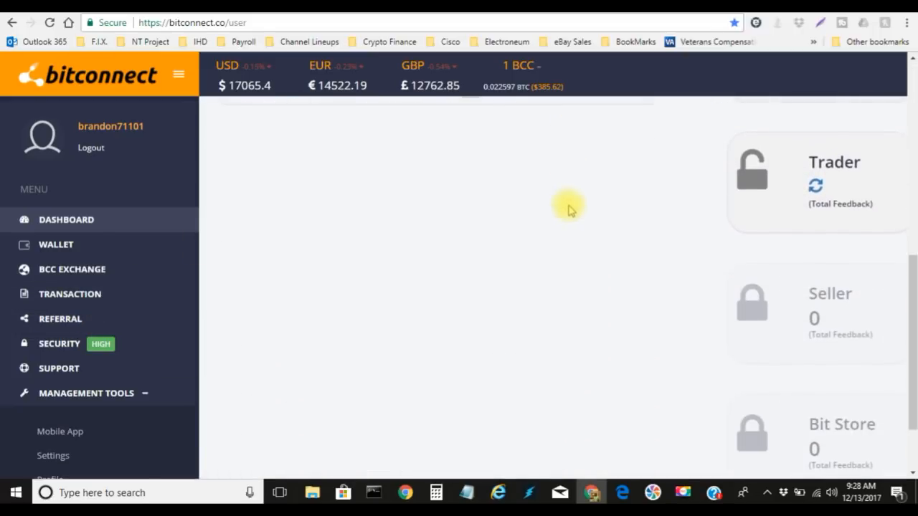
- Open the BitConnect wallet page showing the 0.00586236 BTC balance and send section
{"action": "left_click", "coordinate": [54, 244]}
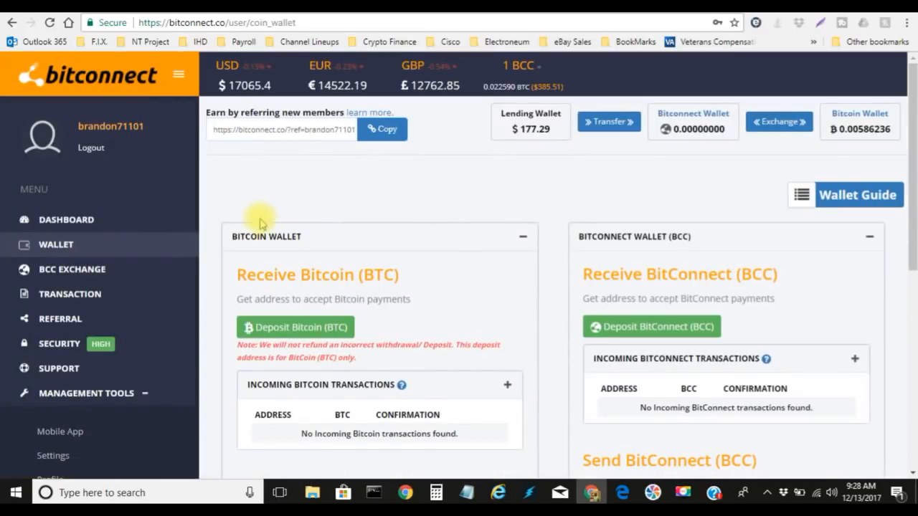
{"action": "mouse_move", "coordinate": [464, 185]}
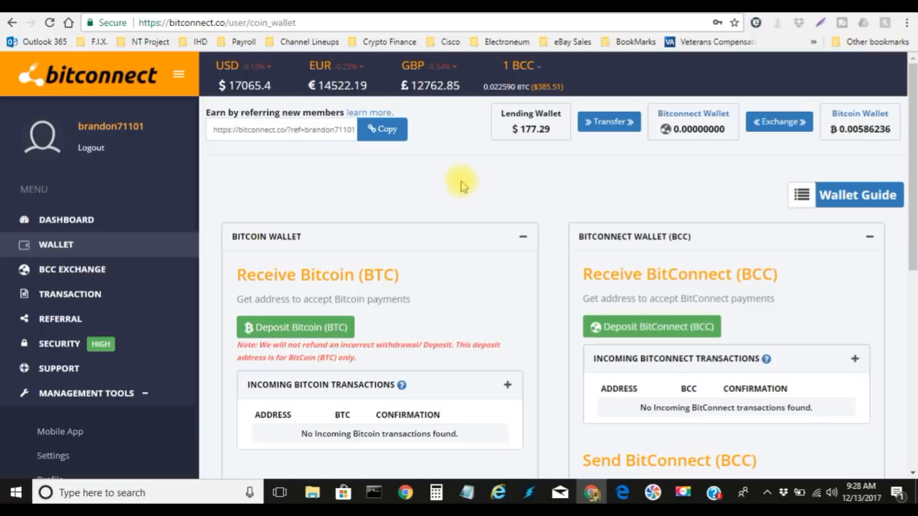
{"action": "mouse_move", "coordinate": [466, 195]}
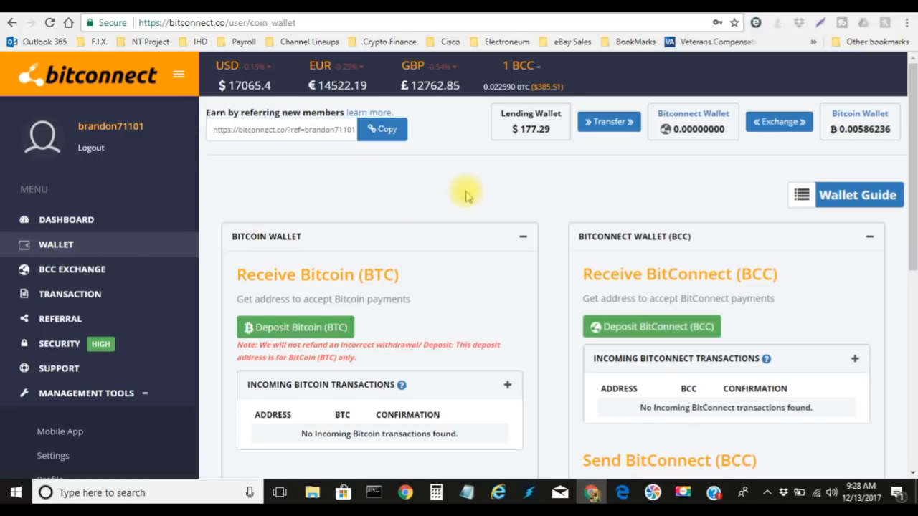
{"action": "scroll", "scroll_direction": "down", "scroll_amount": 3}
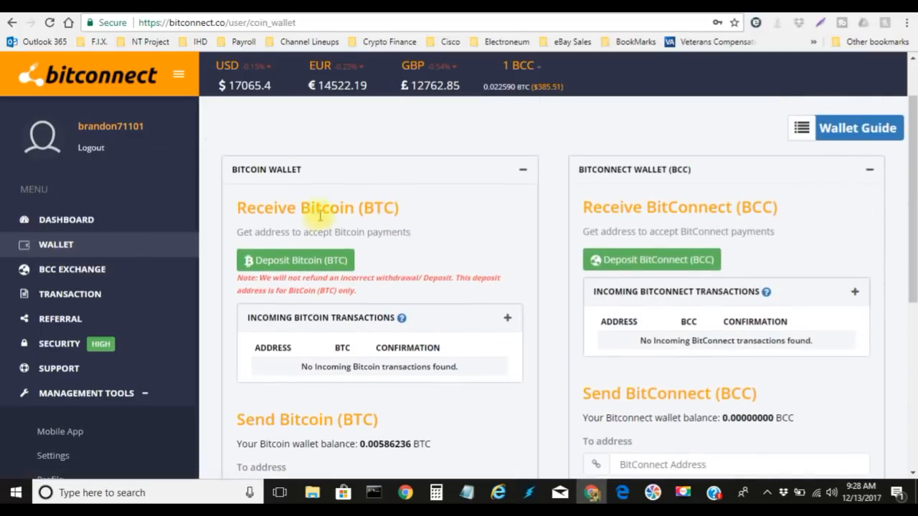
{"action": "scroll", "scroll_direction": "down", "scroll_amount": 3}
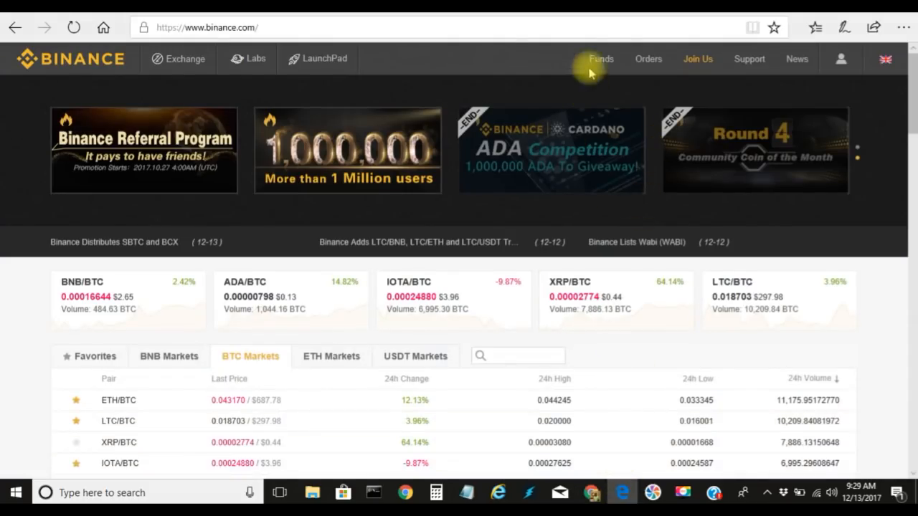
- Reveal and copy Binance's Bitcoin deposit address from the Deposits & Withdrawals page
{"action": "left_click", "coordinate": [600, 59]}
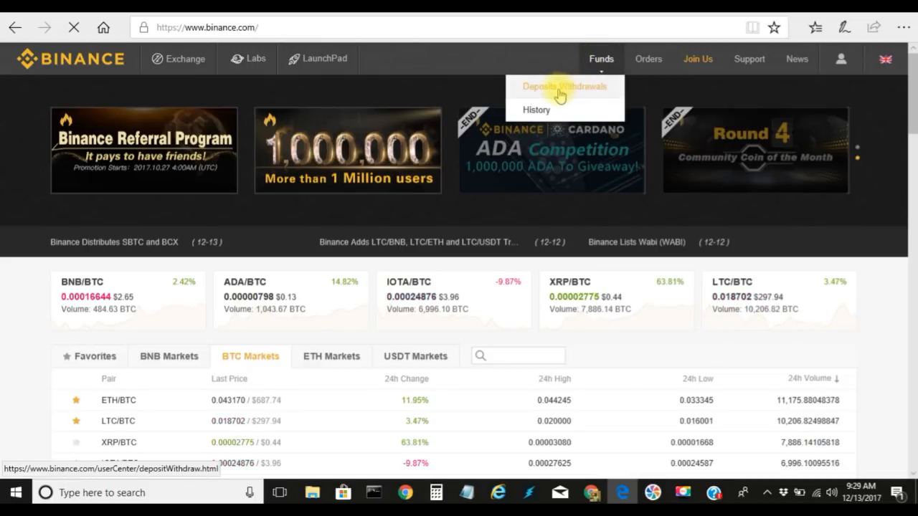
{"action": "left_click", "coordinate": [565, 86]}
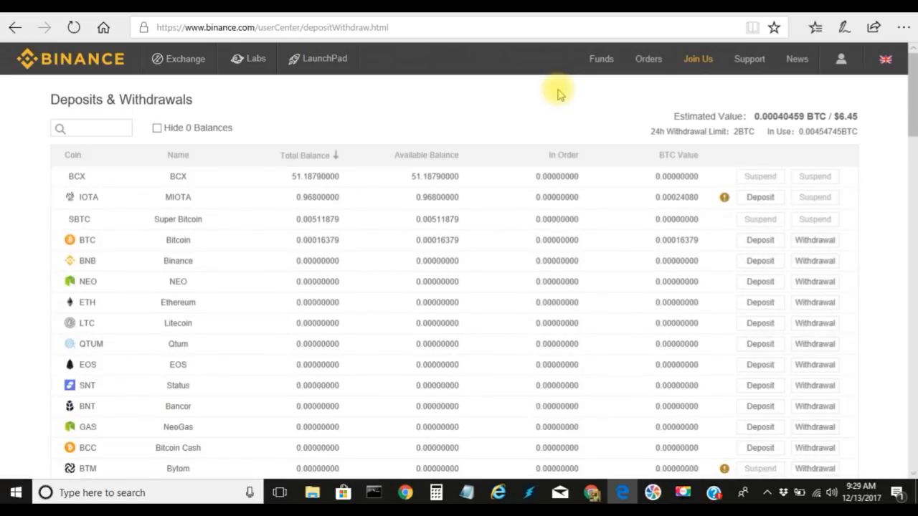
{"action": "mouse_move", "coordinate": [435, 163]}
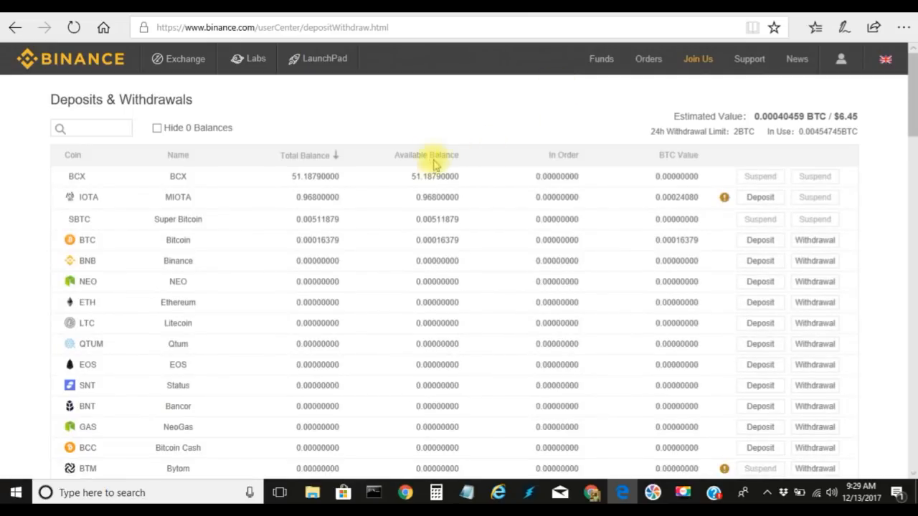
{"action": "mouse_move", "coordinate": [106, 286]}
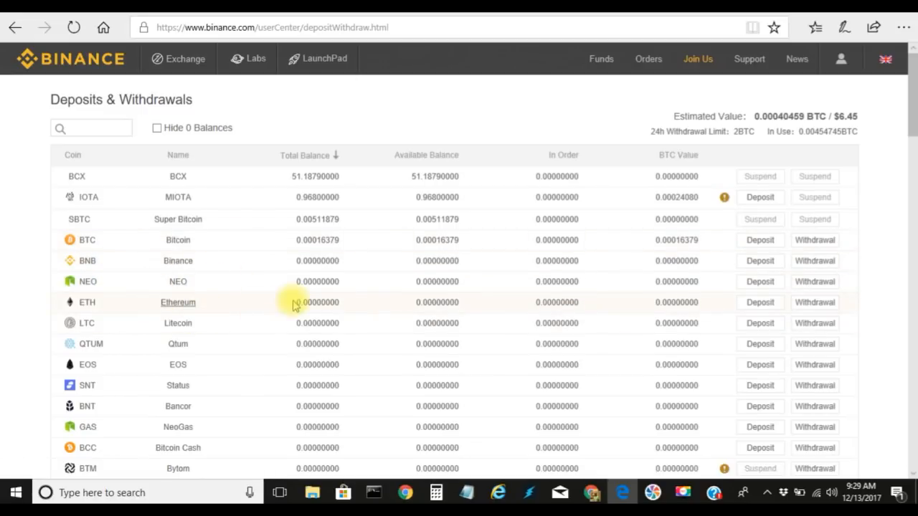
{"action": "mouse_move", "coordinate": [722, 247]}
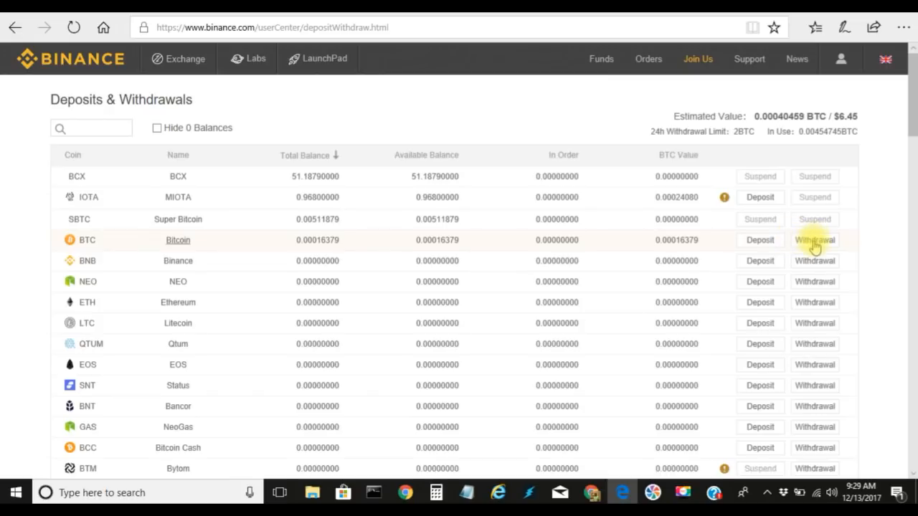
{"action": "mouse_move", "coordinate": [163, 248]}
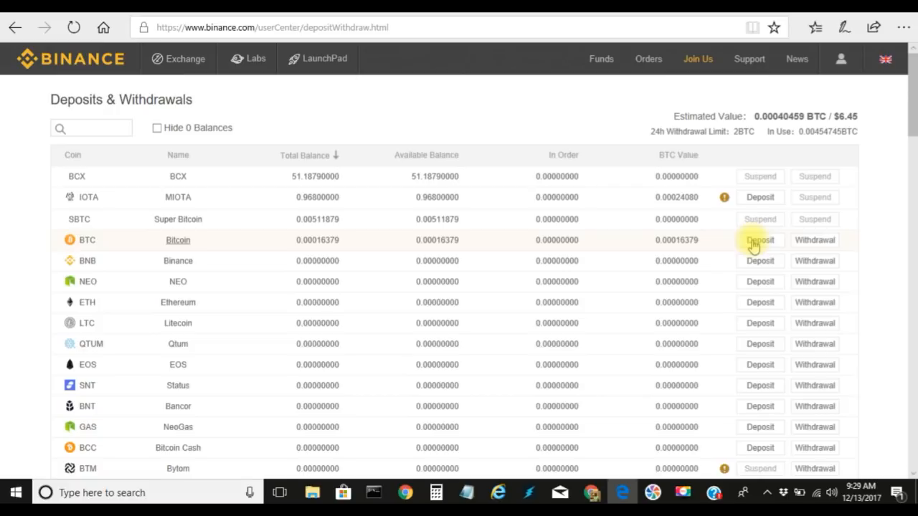
{"action": "left_click", "coordinate": [758, 240]}
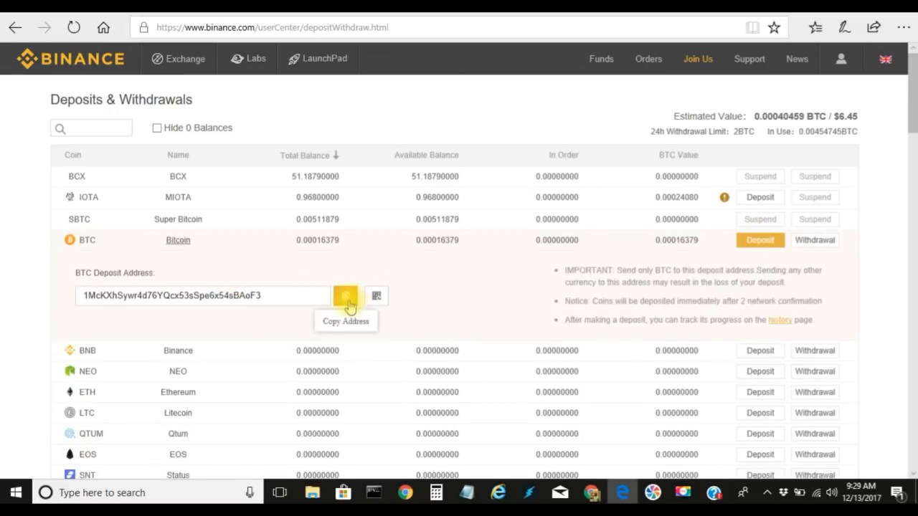
{"action": "left_click", "coordinate": [345, 296]}
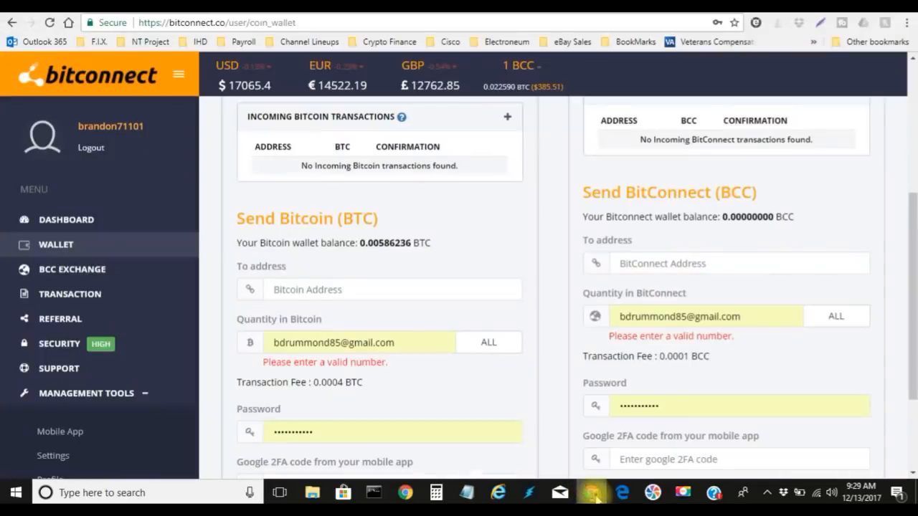
{"action": "left_click", "coordinate": [335, 289]}
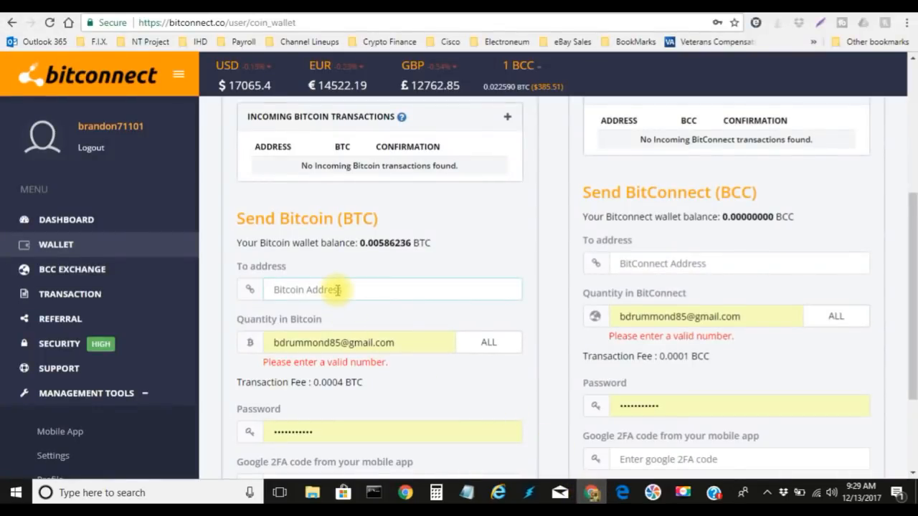
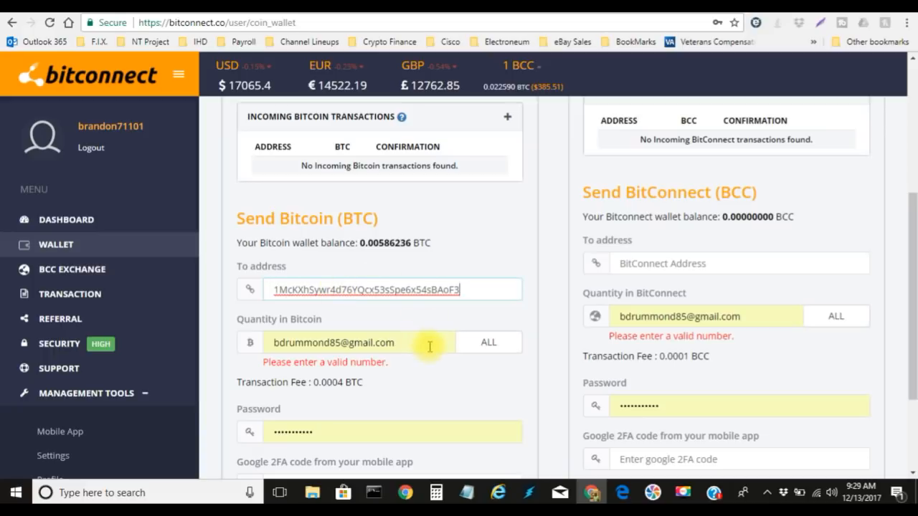
{"action": "mouse_move", "coordinate": [384, 256]}
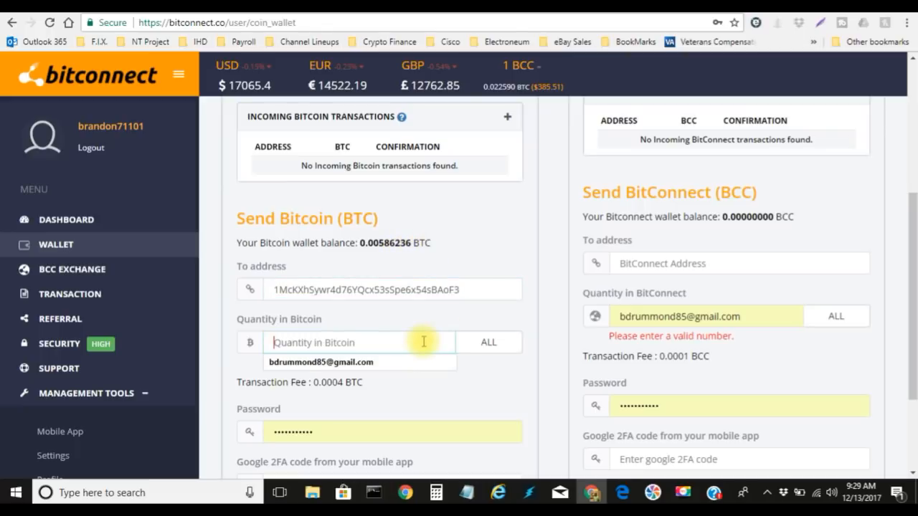
{"action": "left_click", "coordinate": [490, 342]}
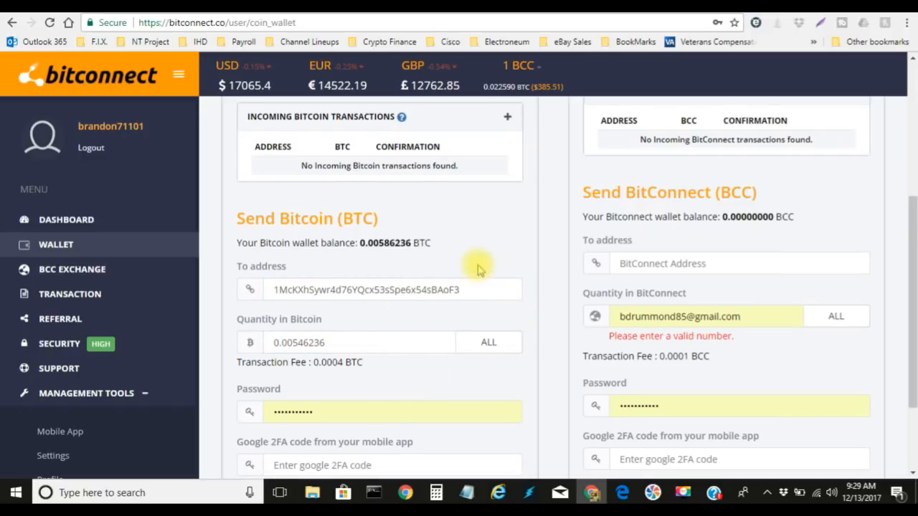
{"action": "scroll", "scroll_direction": "down", "scroll_amount": 3}
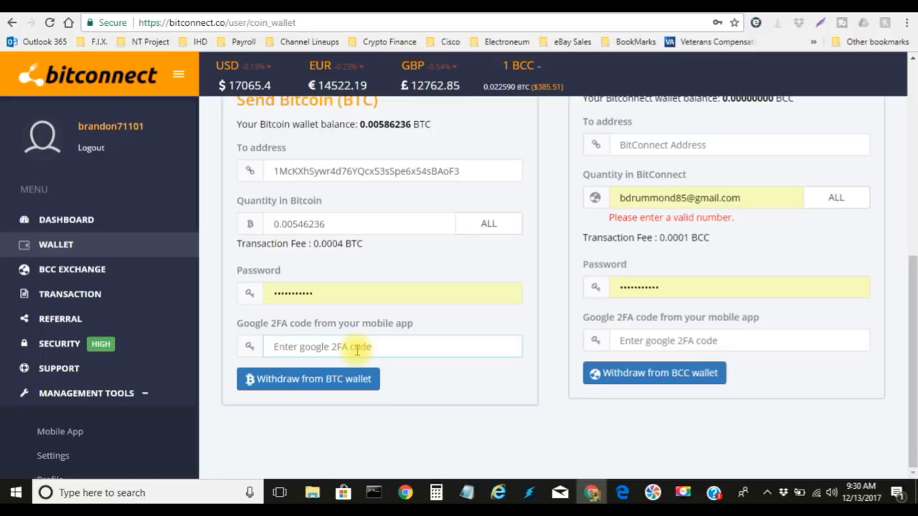
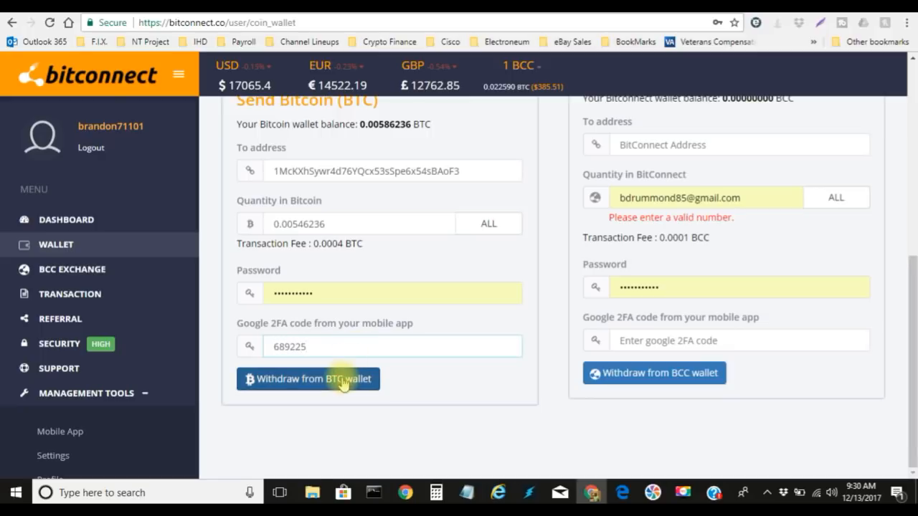
- Submit the BTC wallet withdrawal to bring up the Code 4 prompt
{"action": "left_click", "coordinate": [308, 379]}
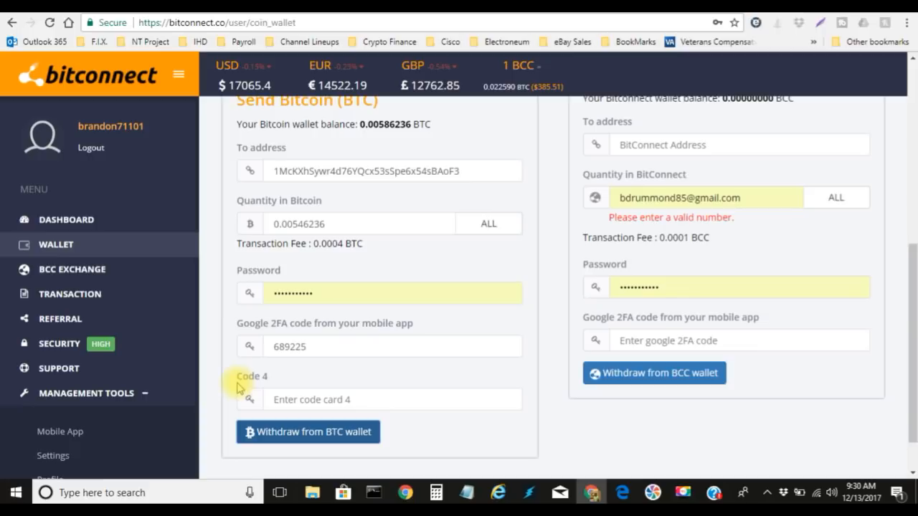
{"action": "mouse_move", "coordinate": [267, 390]}
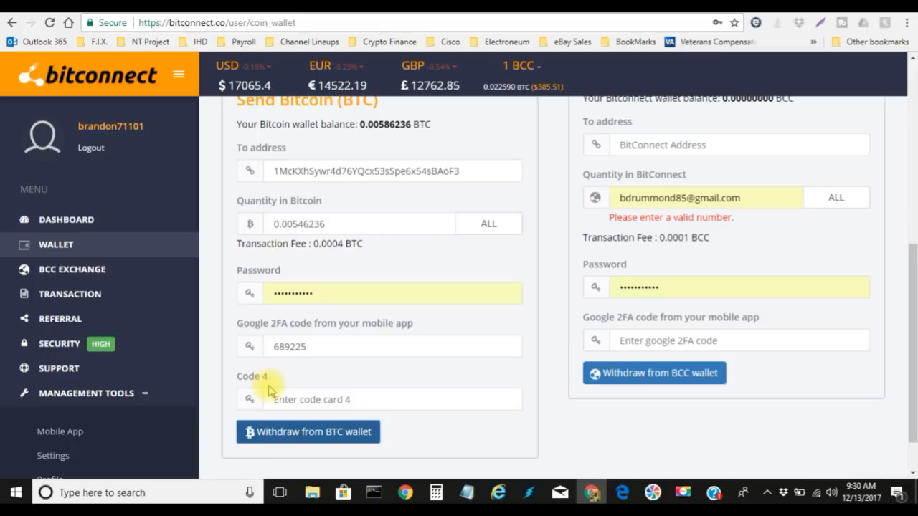
{"action": "mouse_move", "coordinate": [236, 339]}
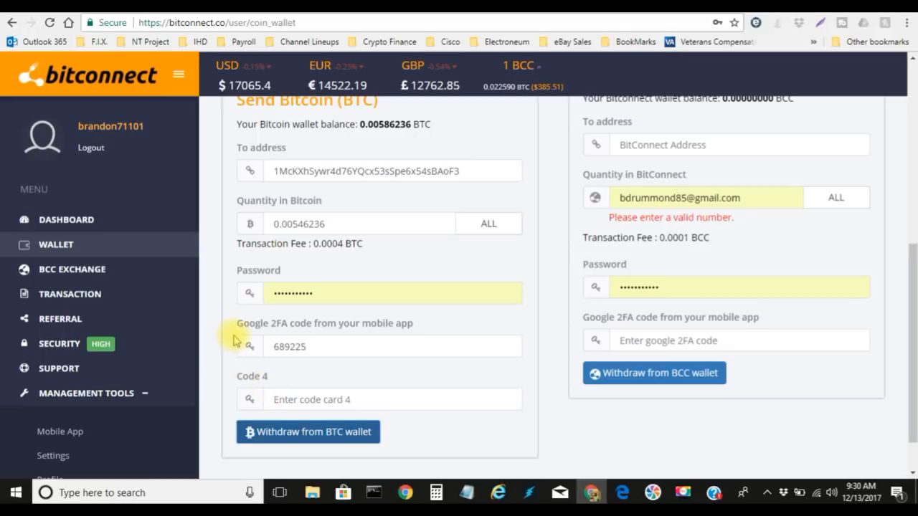
{"action": "mouse_move", "coordinate": [212, 97]}
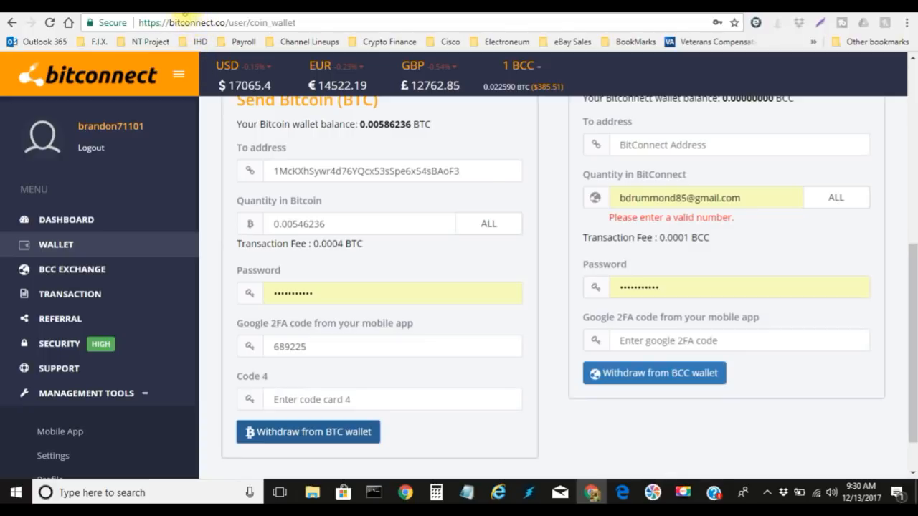
- Submit with Code 4 and confirm sending 0.00546236 BTC to the Binance address
{"action": "left_click", "coordinate": [308, 431]}
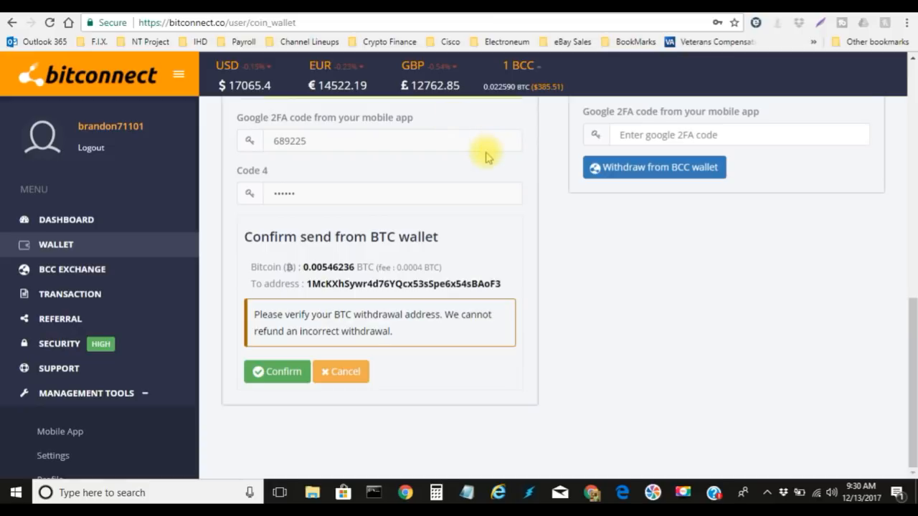
{"action": "mouse_move", "coordinate": [532, 340]}
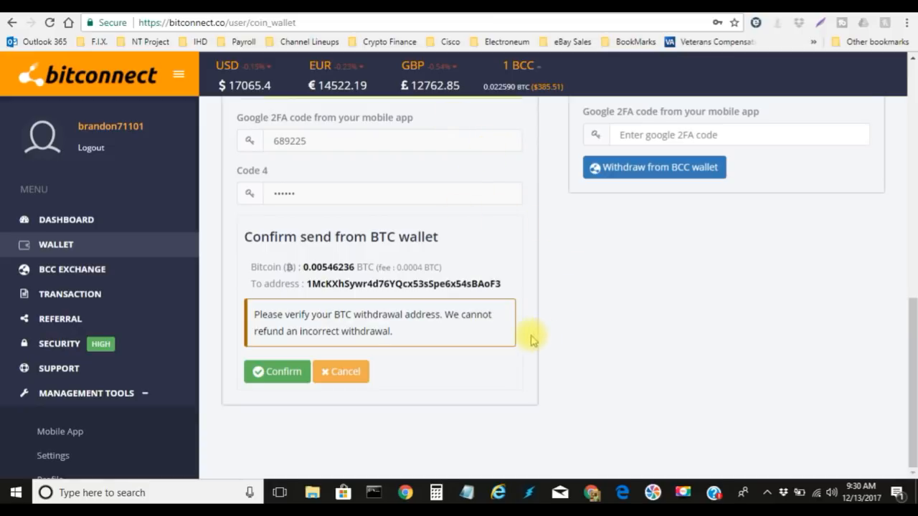
{"action": "mouse_move", "coordinate": [313, 244]}
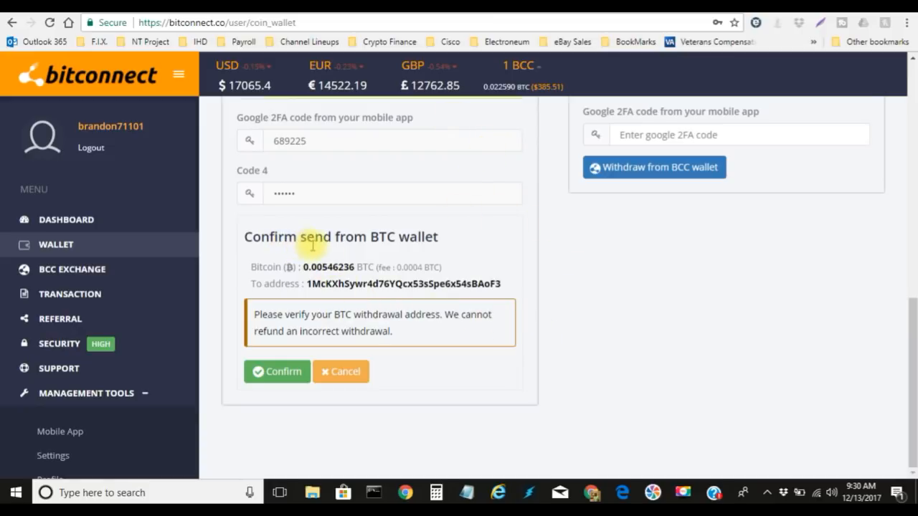
{"action": "mouse_move", "coordinate": [382, 256]}
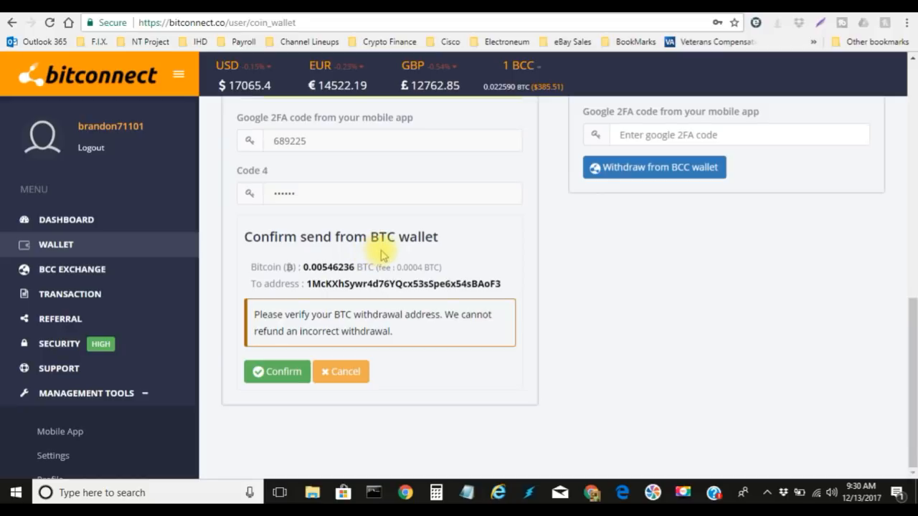
{"action": "mouse_move", "coordinate": [367, 288]}
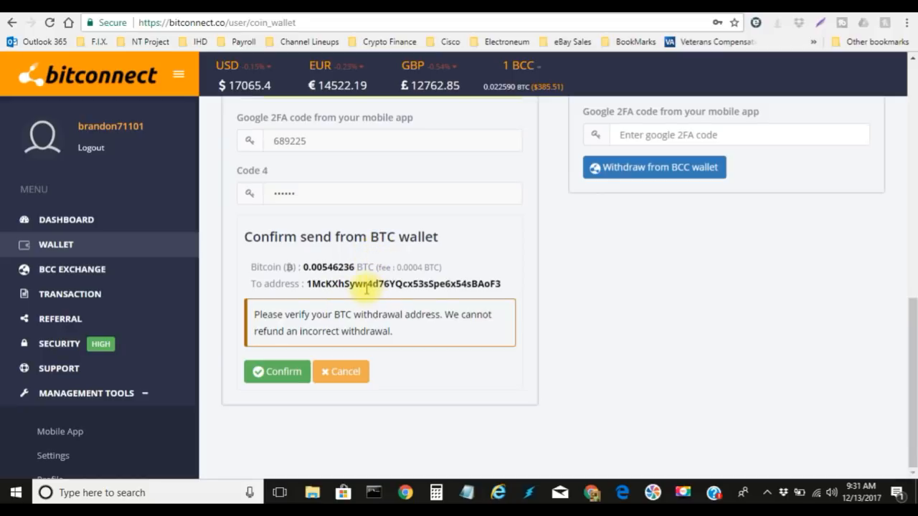
{"action": "mouse_move", "coordinate": [363, 236]}
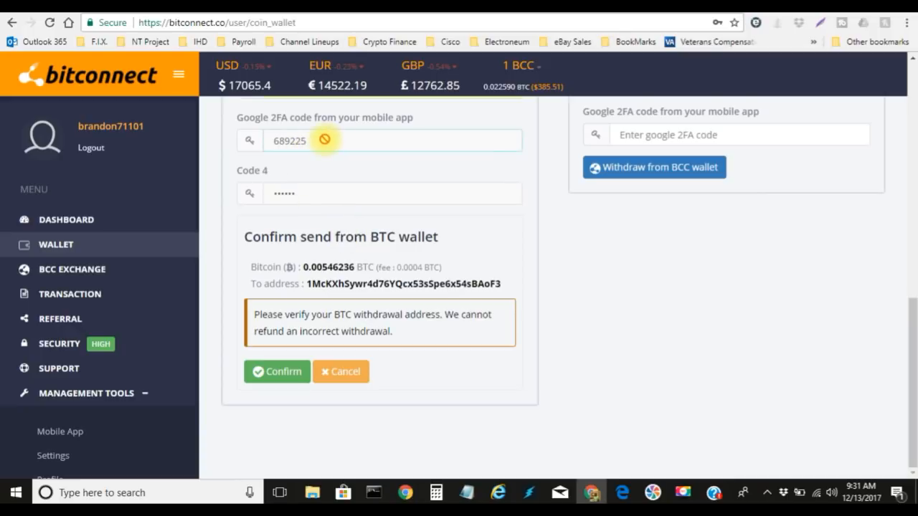
{"action": "left_click", "coordinate": [276, 371]}
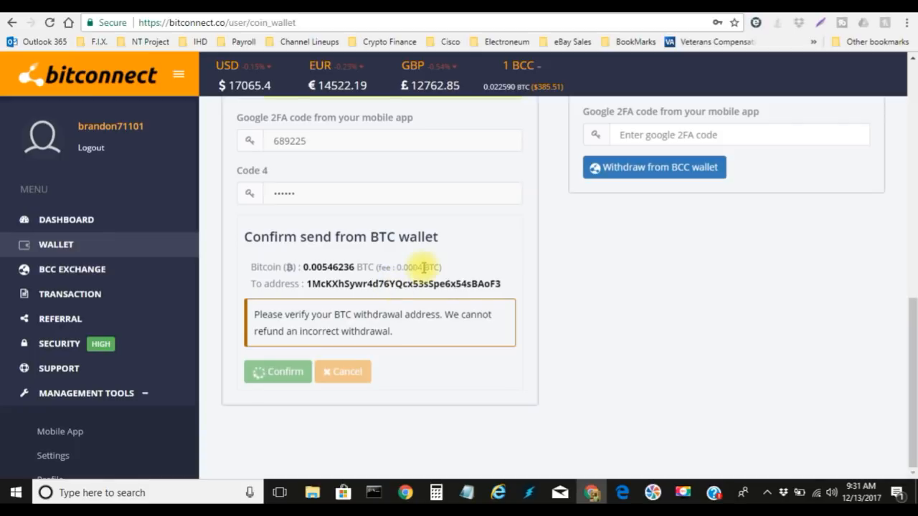
{"action": "left_click", "coordinate": [278, 371]}
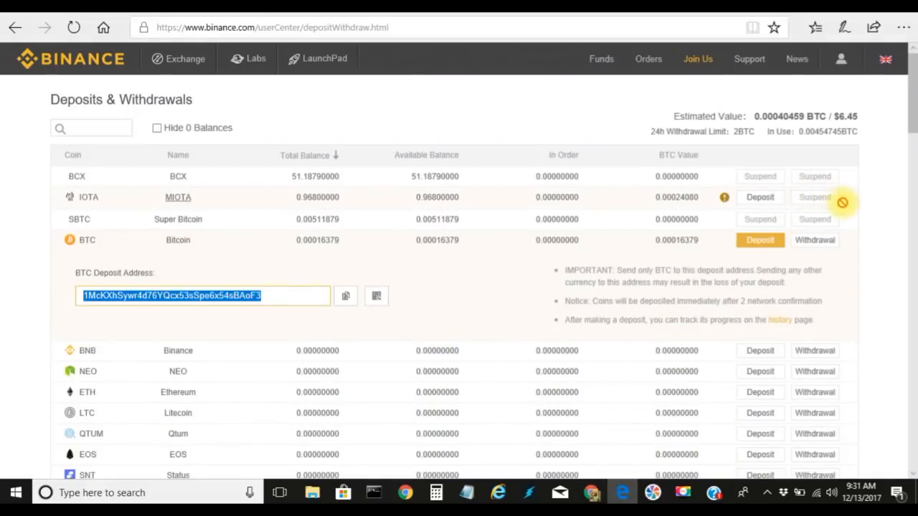
{"action": "mouse_move", "coordinate": [581, 298]}
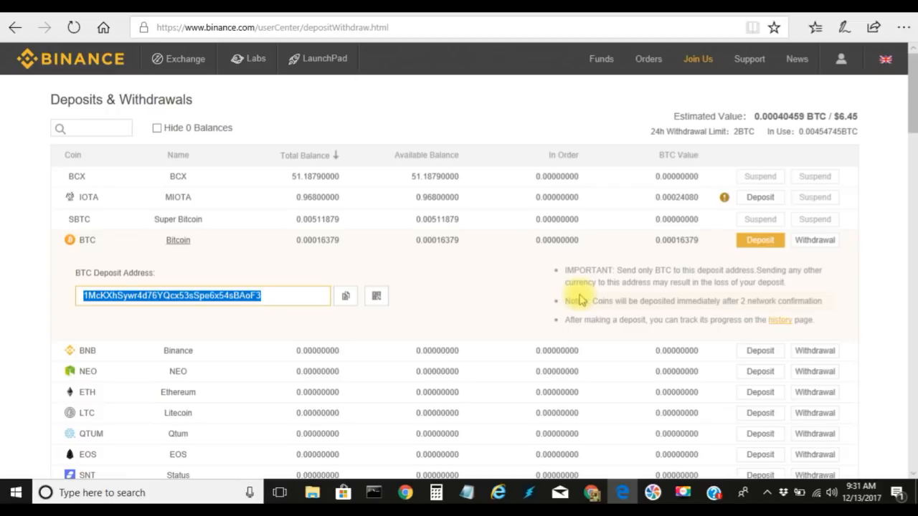
{"action": "mouse_move", "coordinate": [695, 312]}
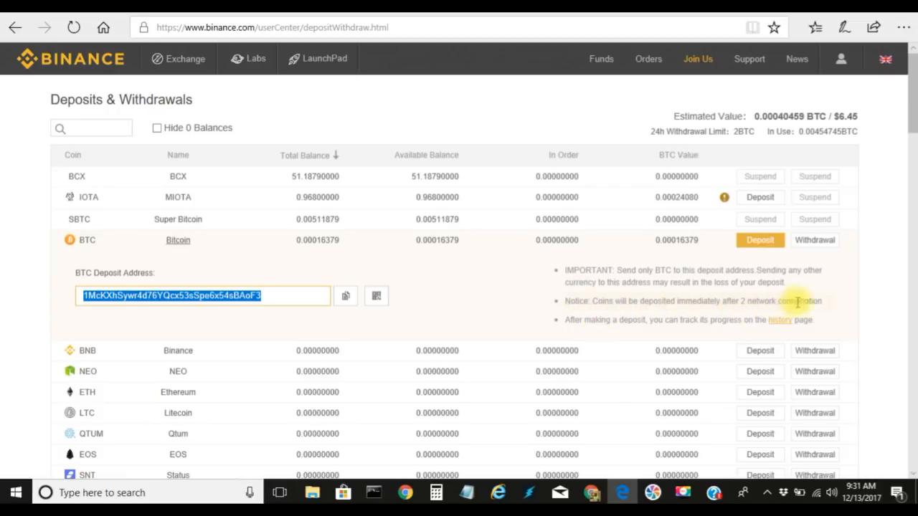
{"action": "mouse_move", "coordinate": [664, 283]}
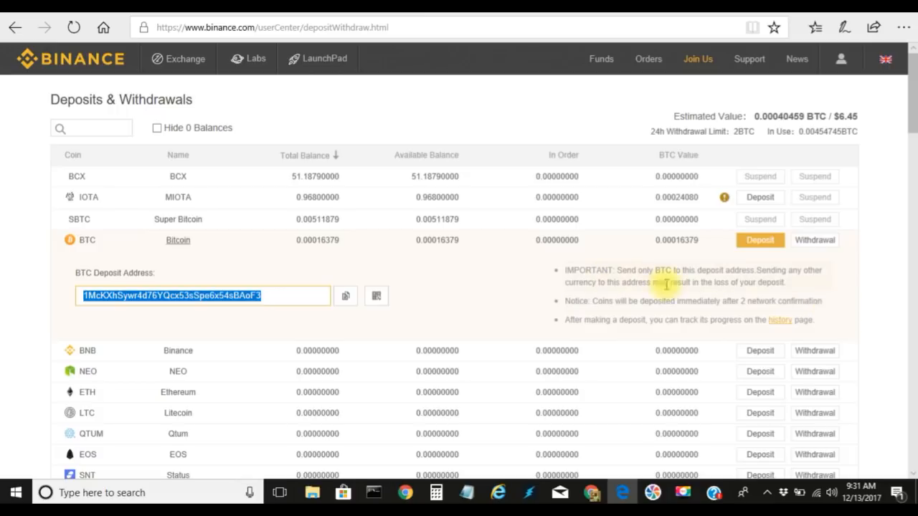
{"action": "mouse_move", "coordinate": [677, 314]}
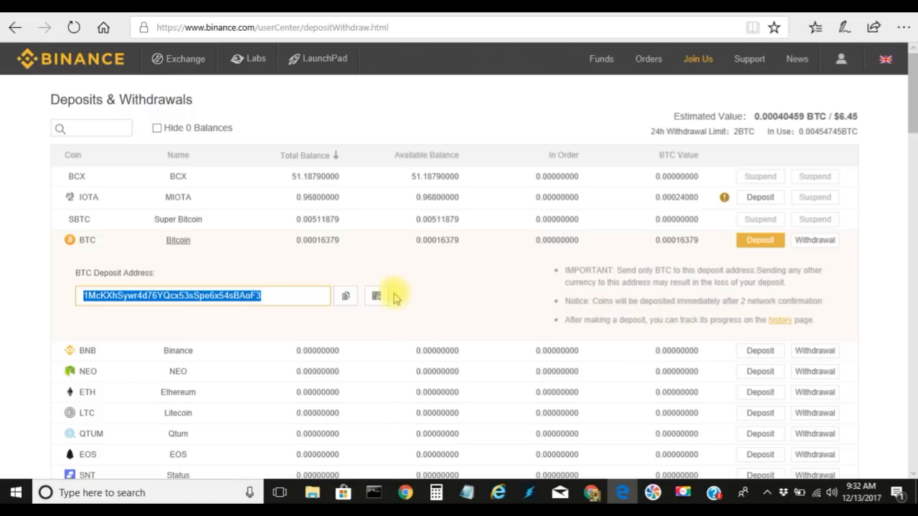
{"action": "mouse_move", "coordinate": [412, 79]}
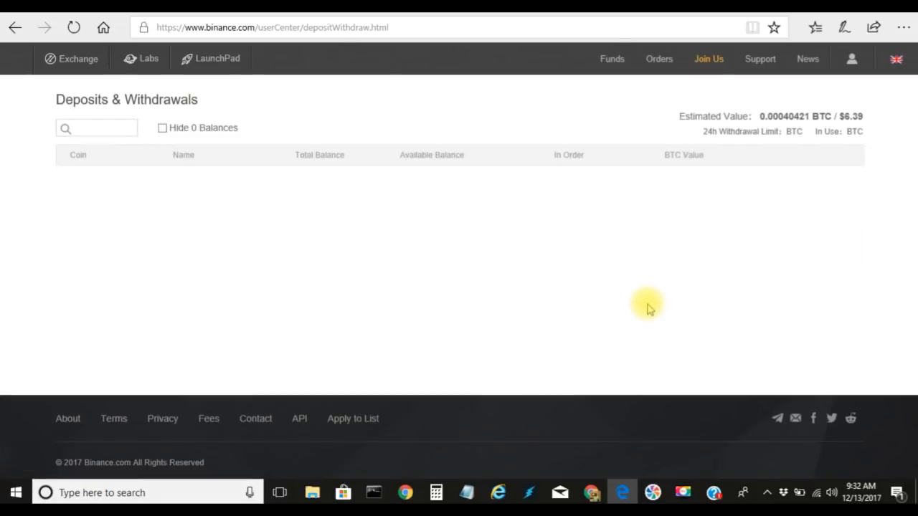
{"action": "mouse_move", "coordinate": [638, 305]}
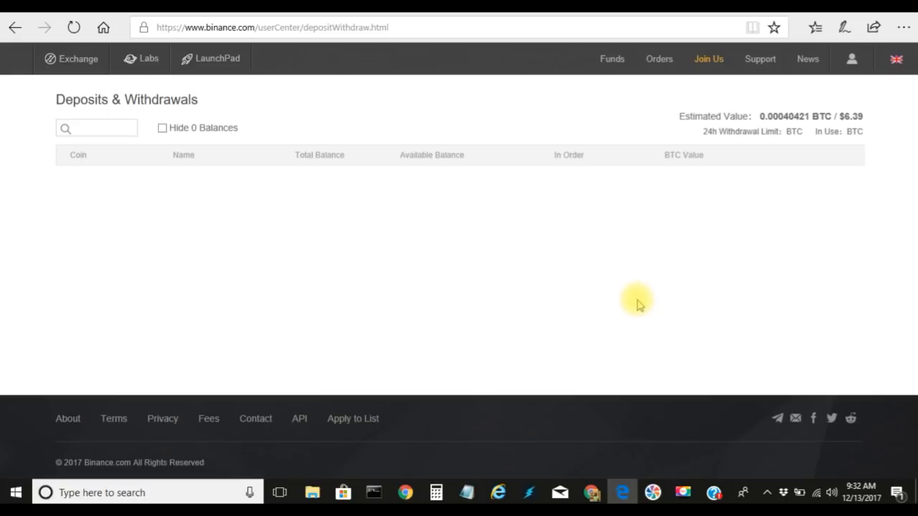
{"action": "mouse_move", "coordinate": [374, 190]}
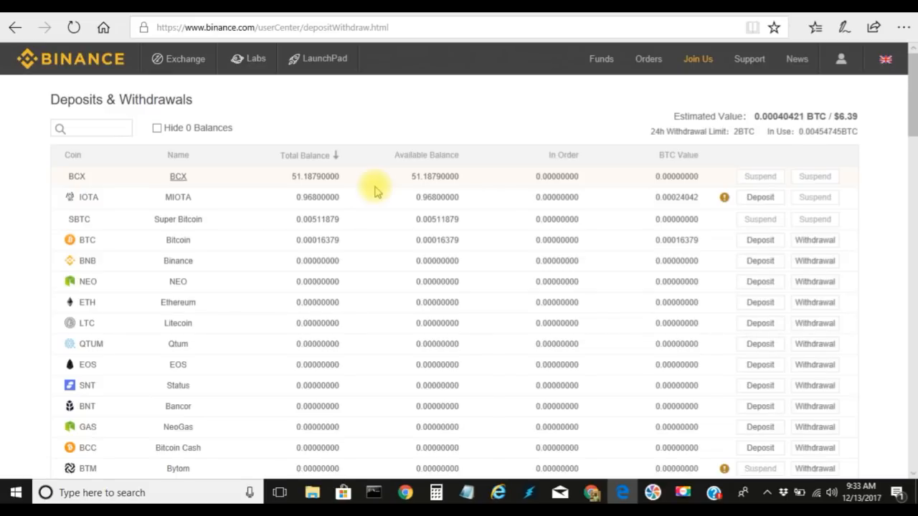
{"action": "mouse_move", "coordinate": [527, 236]}
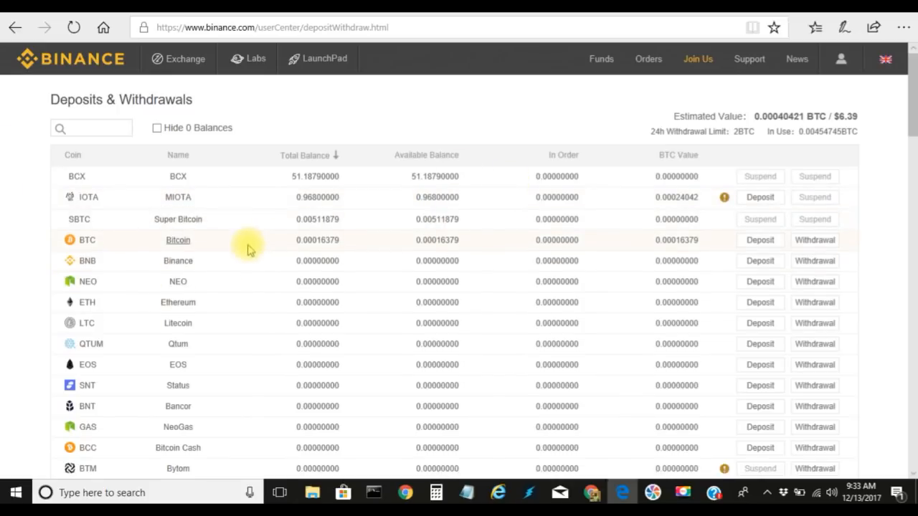
- Scroll the Binance coin balance list showing BCX, MIOTA and 0.00016379 BTC
{"action": "scroll", "scroll_direction": "down", "scroll_amount": 3}
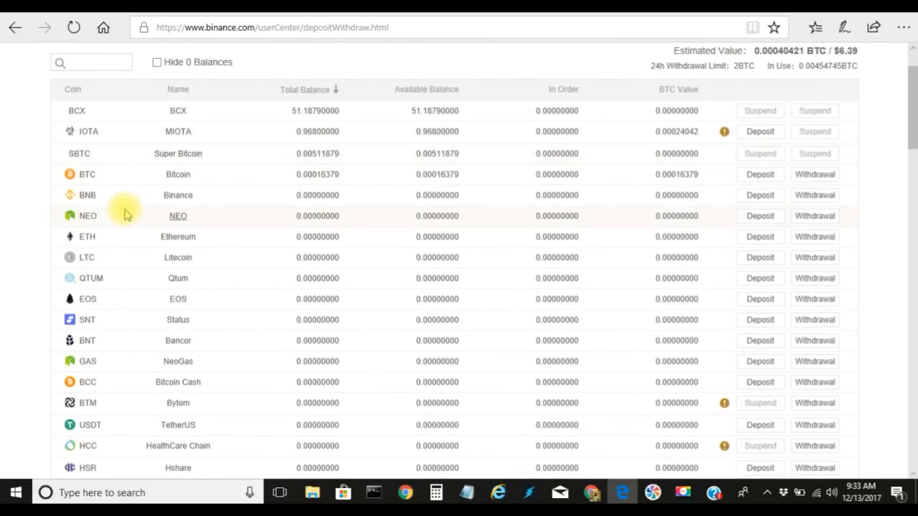
{"action": "scroll", "scroll_direction": "down", "scroll_amount": 3}
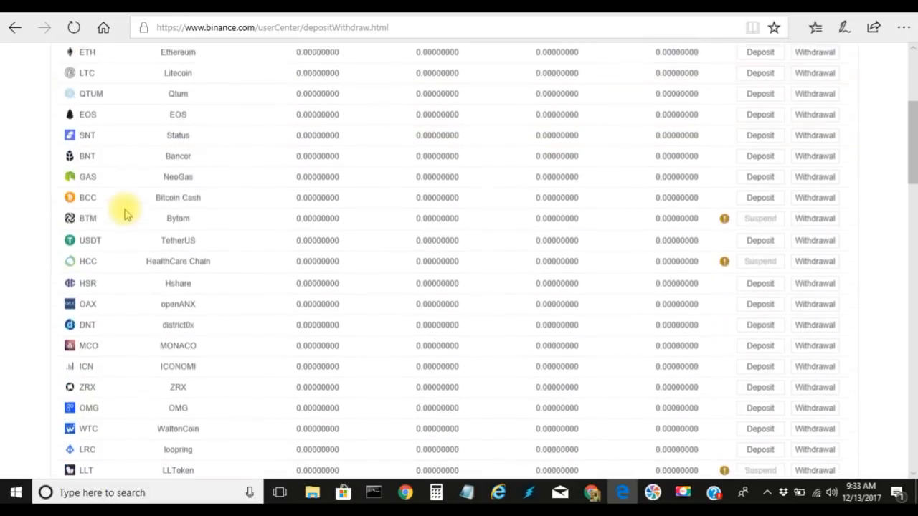
{"action": "scroll", "scroll_direction": "down", "scroll_amount": 3}
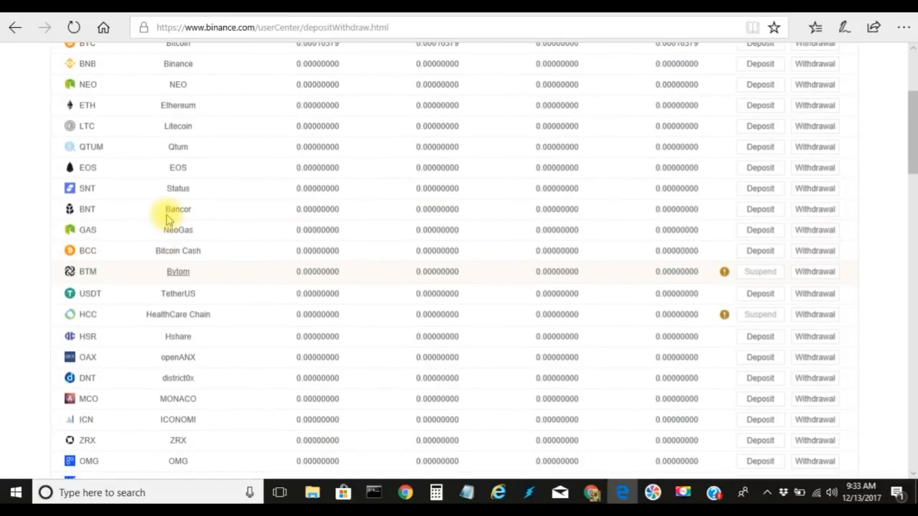
{"action": "scroll", "scroll_direction": "up", "scroll_amount": 3}
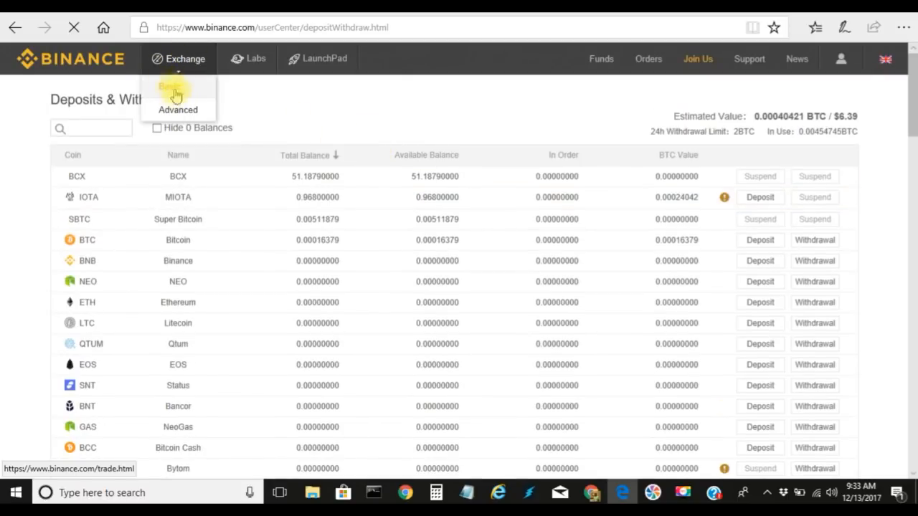
- Open the basic LTC/BTC exchange page and scroll through its chart and order forms
{"action": "left_click", "coordinate": [178, 86]}
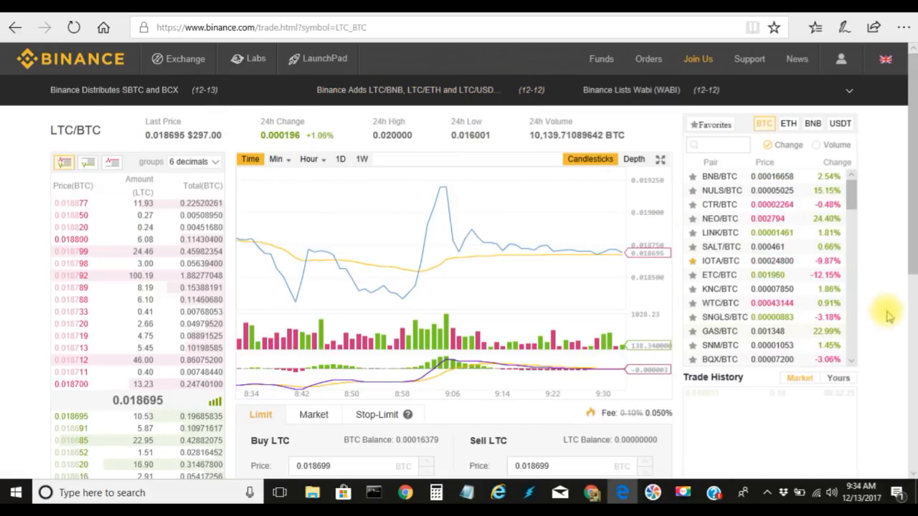
{"action": "scroll", "scroll_direction": "down", "scroll_amount": 3}
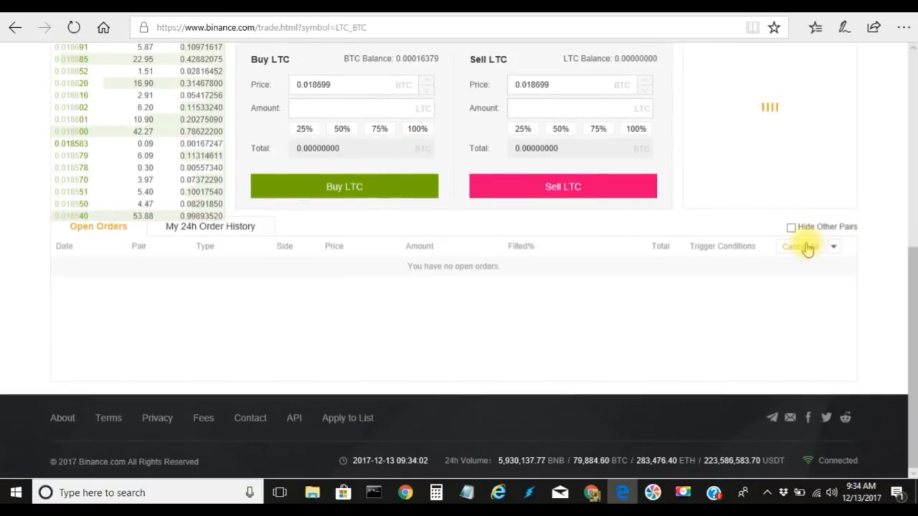
{"action": "scroll", "scroll_direction": "up", "scroll_amount": 3}
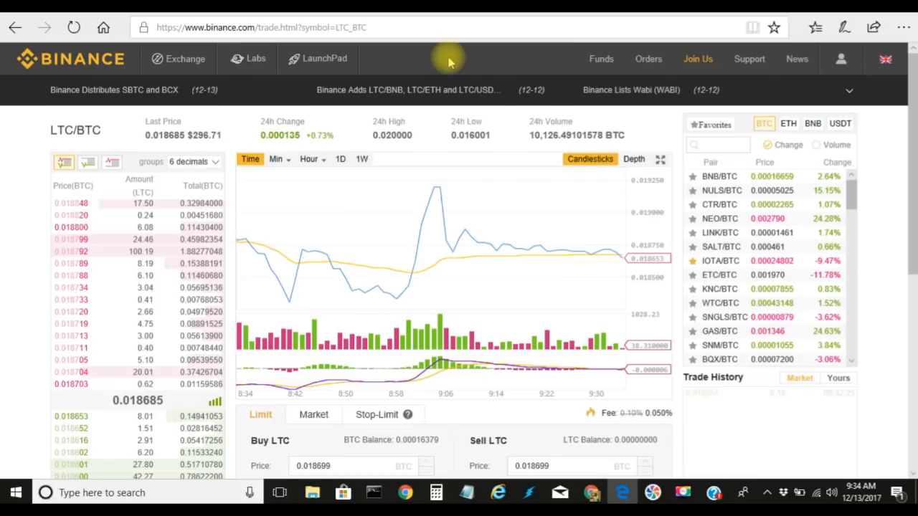
{"action": "mouse_move", "coordinate": [450, 61]}
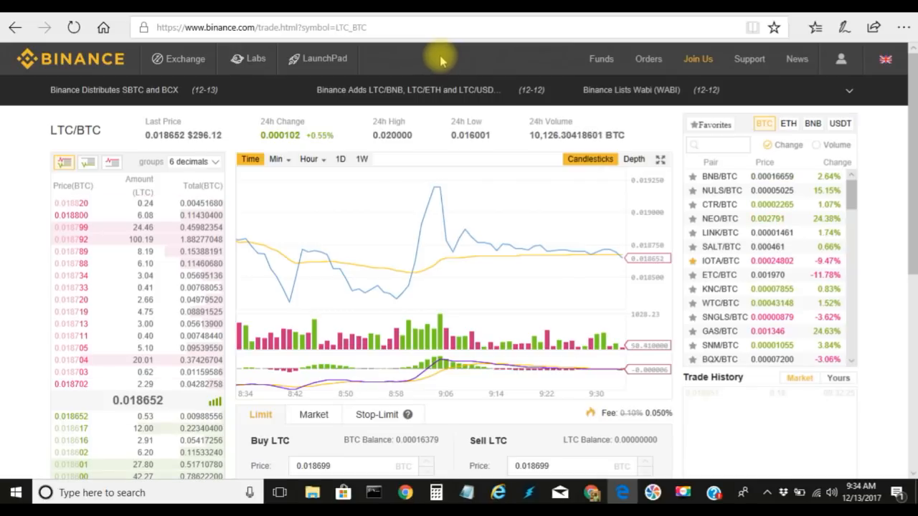